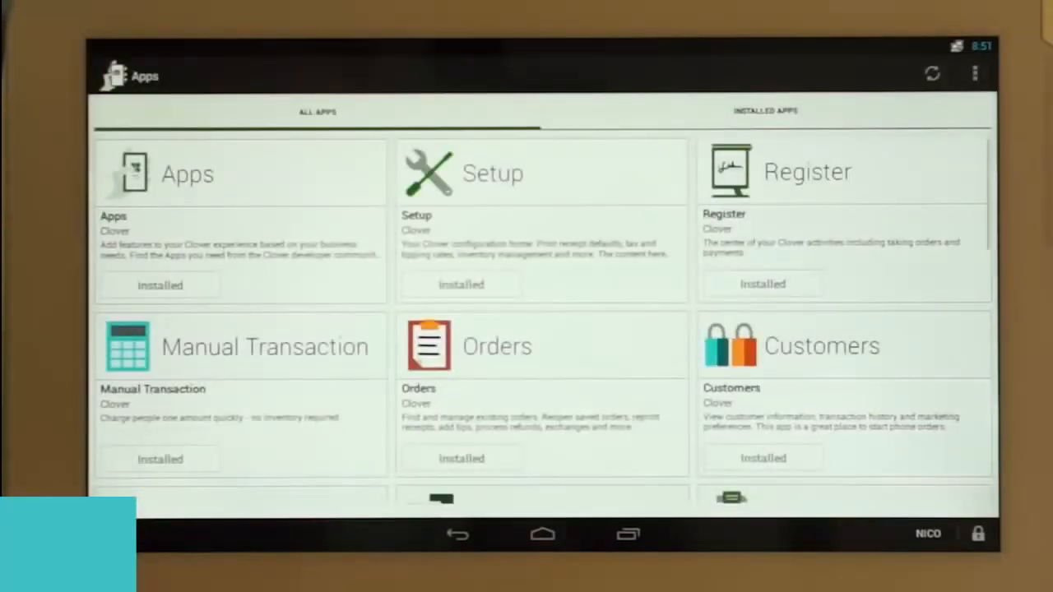
Step: Launch the Tables app from the Apps screen, showing no tables configured yet
{"action": "scroll", "scroll_direction": "down", "scroll_amount": 3}
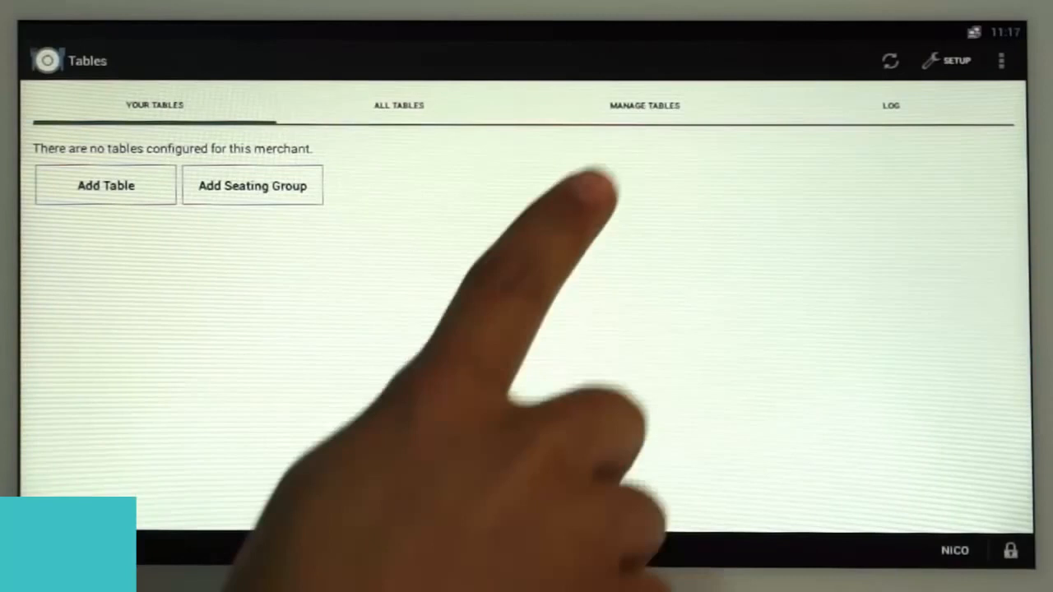
Step: Add a new four-seat table numbered 'Dining 1' with no server assigned
{"action": "left_click", "coordinate": [644, 105]}
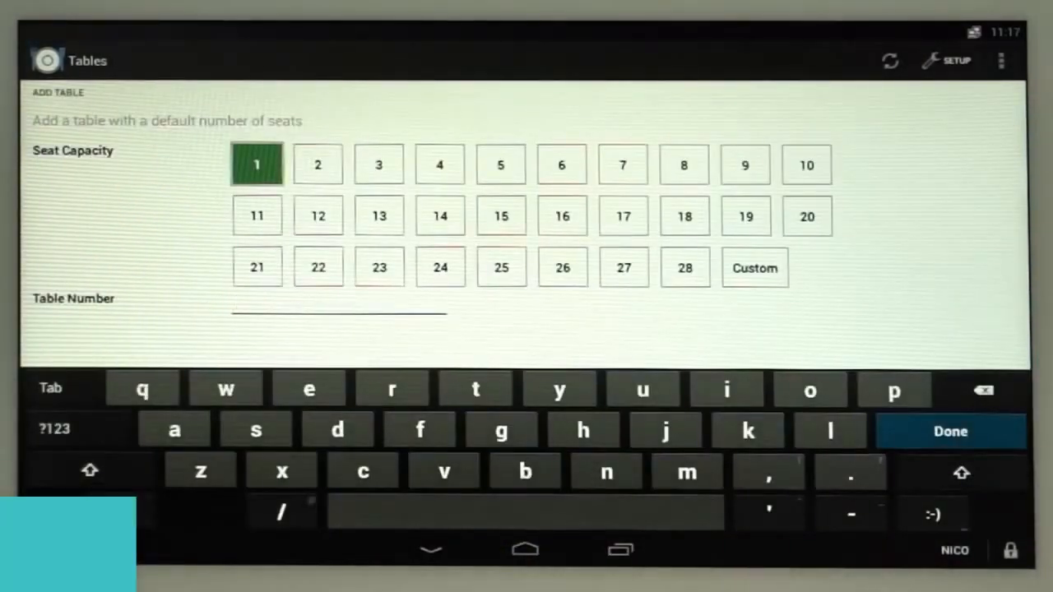
{"action": "left_click", "coordinate": [439, 165]}
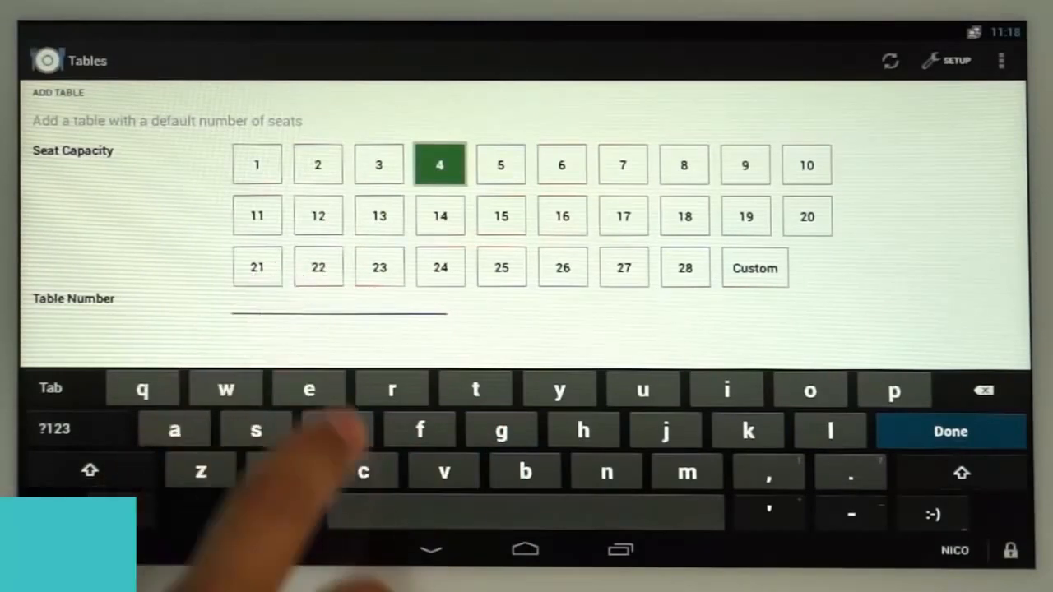
{"action": "type", "text": "D"}
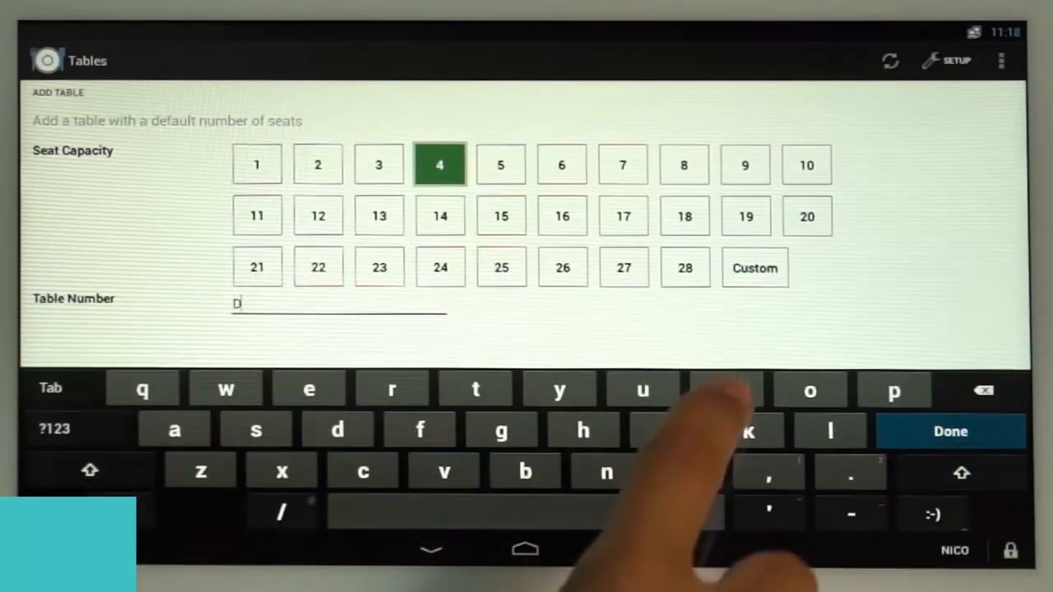
{"action": "type", "text": "ining 1"}
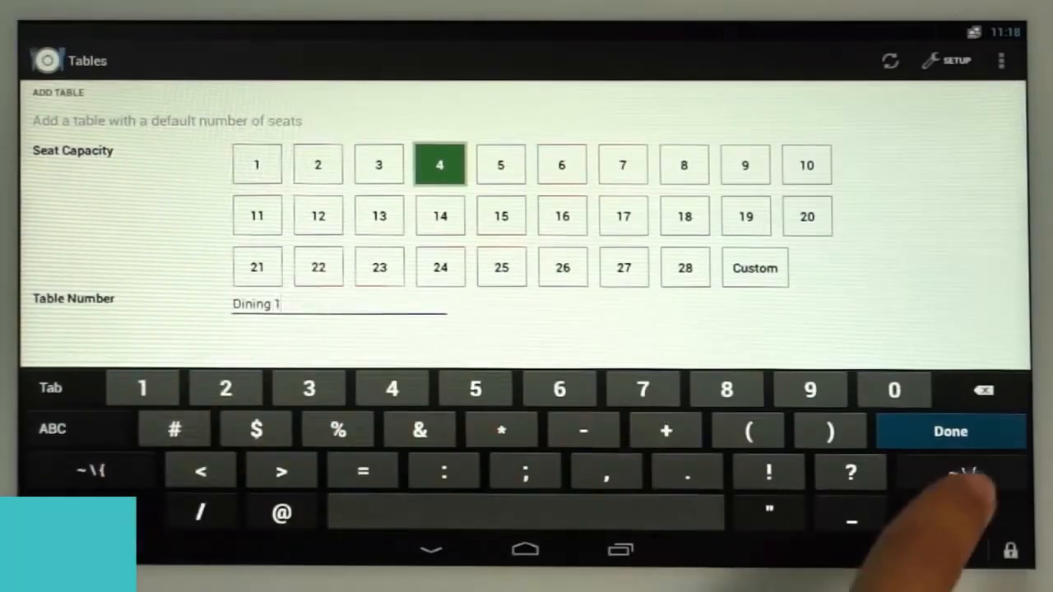
{"action": "left_click", "coordinate": [951, 431]}
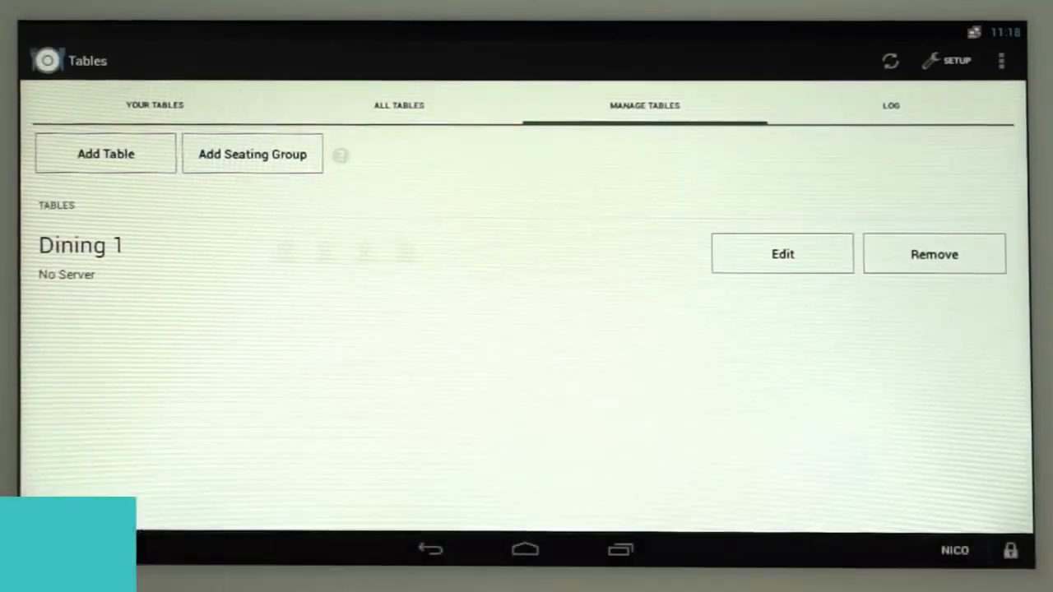
{"action": "left_click", "coordinate": [934, 253]}
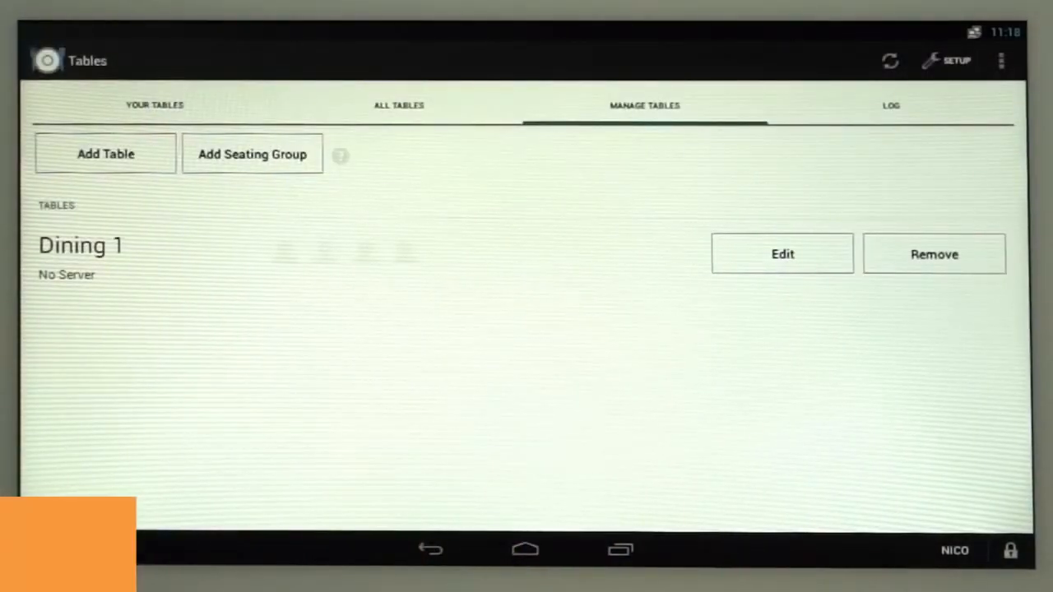
Step: Add a flexible seating group named 'Bar'
{"action": "left_click", "coordinate": [251, 155]}
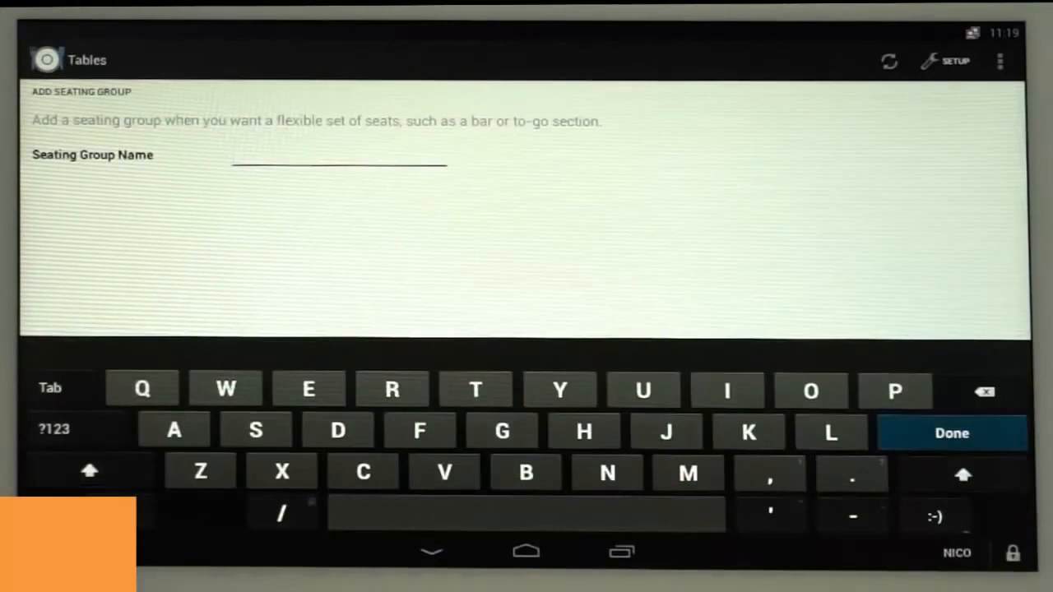
{"action": "type", "text": "Bar"}
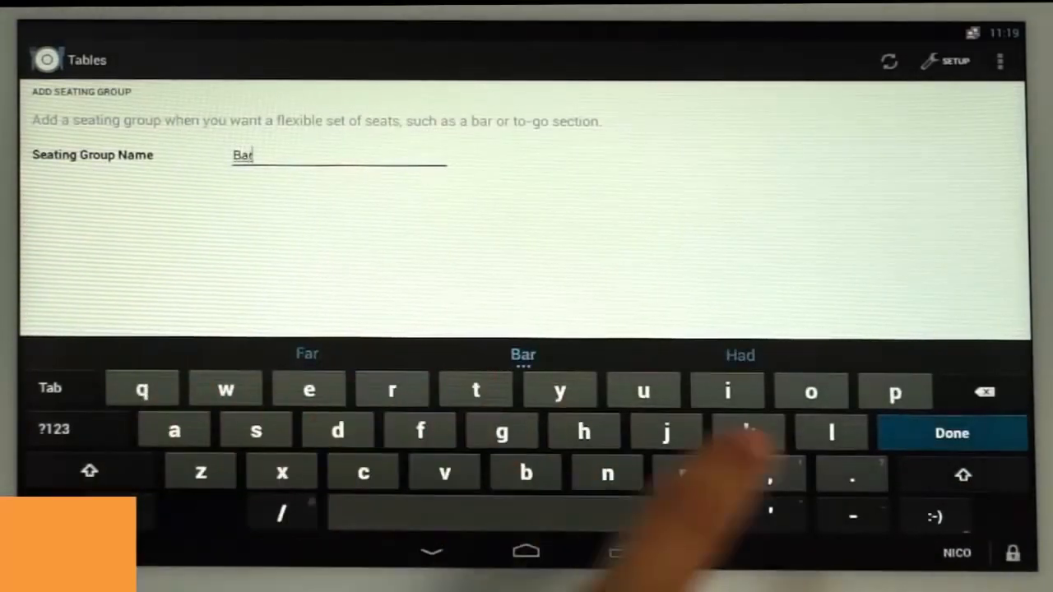
{"action": "left_click", "coordinate": [951, 432]}
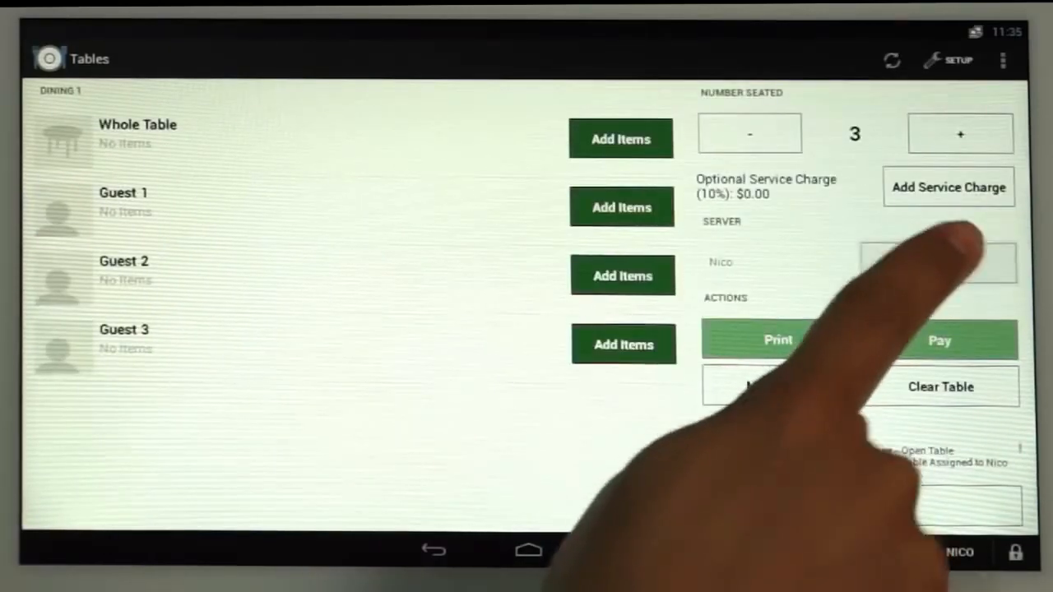
Step: Lock the station from the Dining 1 table screen, bringing up the passcode screen
{"action": "left_click", "coordinate": [938, 261]}
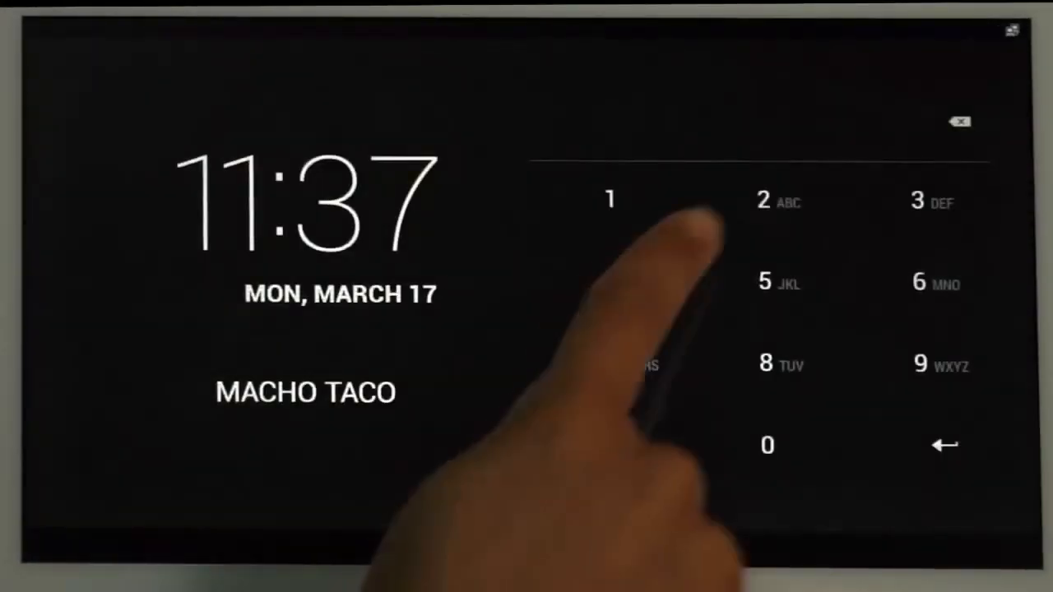
Step: Unlock as another employee and show Your Tables: Bar, Dining 1, Patio 1, Patio 2
{"action": "left_click", "coordinate": [763, 201]}
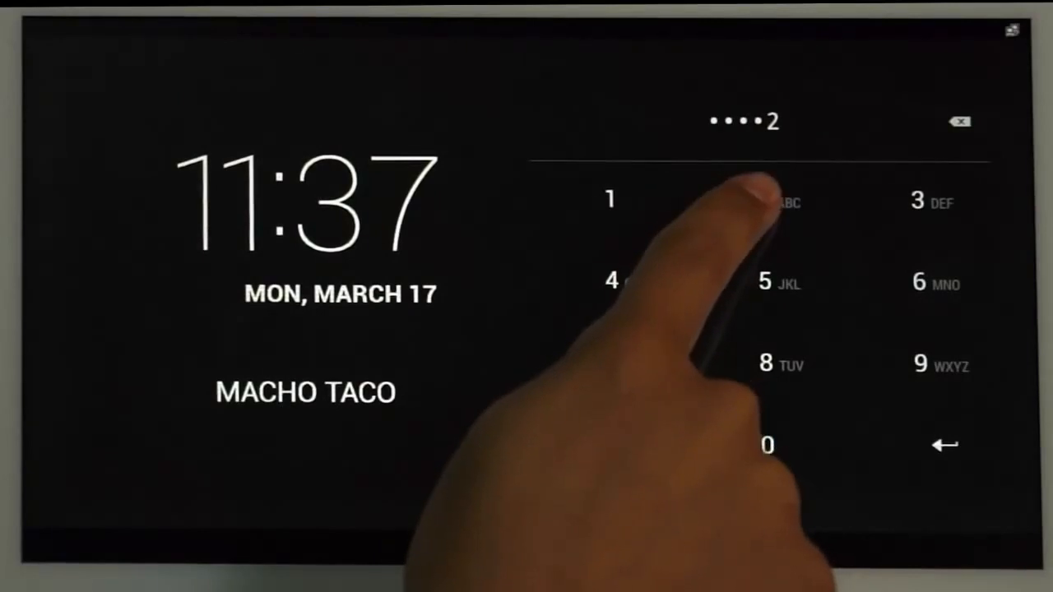
{"action": "left_click", "coordinate": [765, 201]}
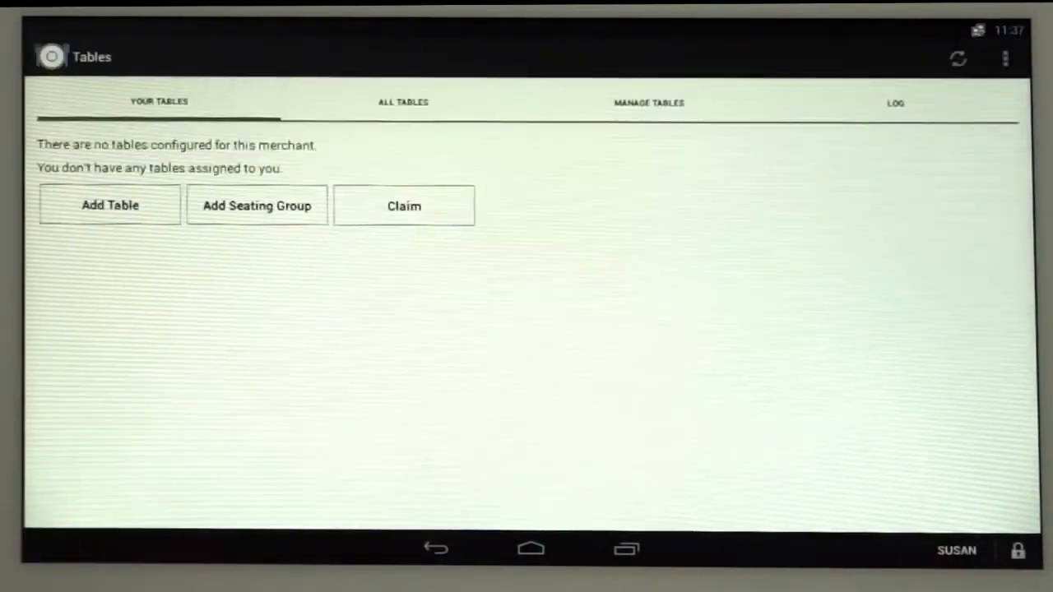
{"action": "left_click", "coordinate": [405, 206]}
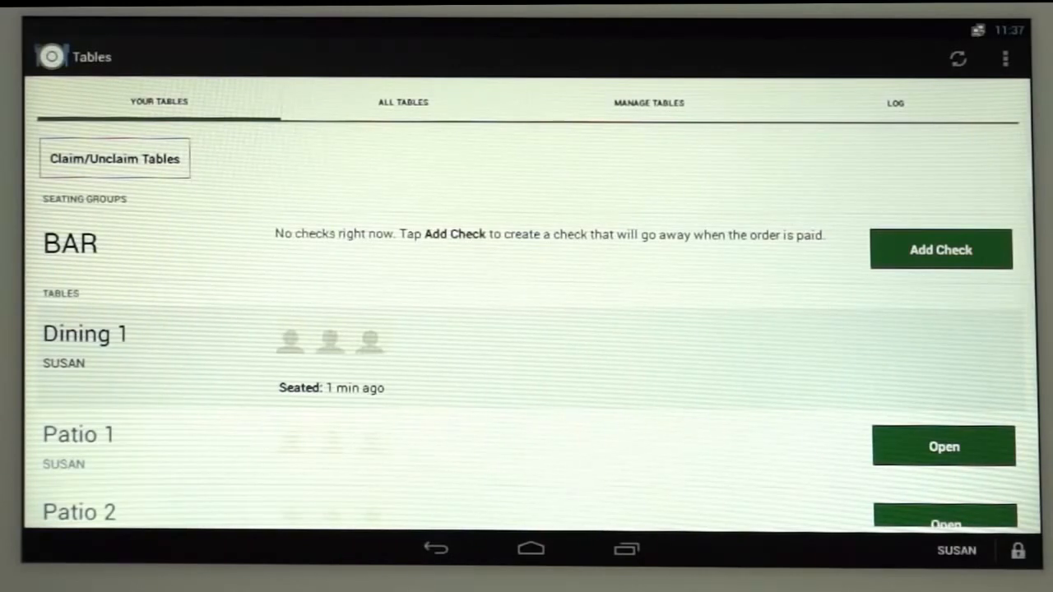
{"action": "scroll", "scroll_direction": "up", "scroll_amount": 3}
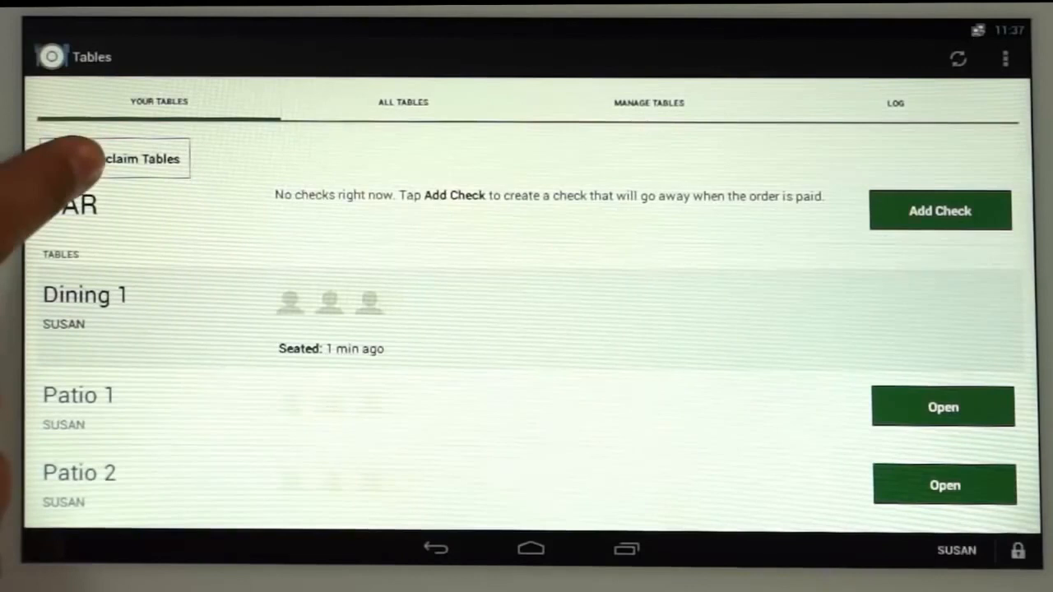
Step: Claim Patio 3 from the Claim/Unclaim Tables list and save
{"action": "left_click", "coordinate": [140, 158]}
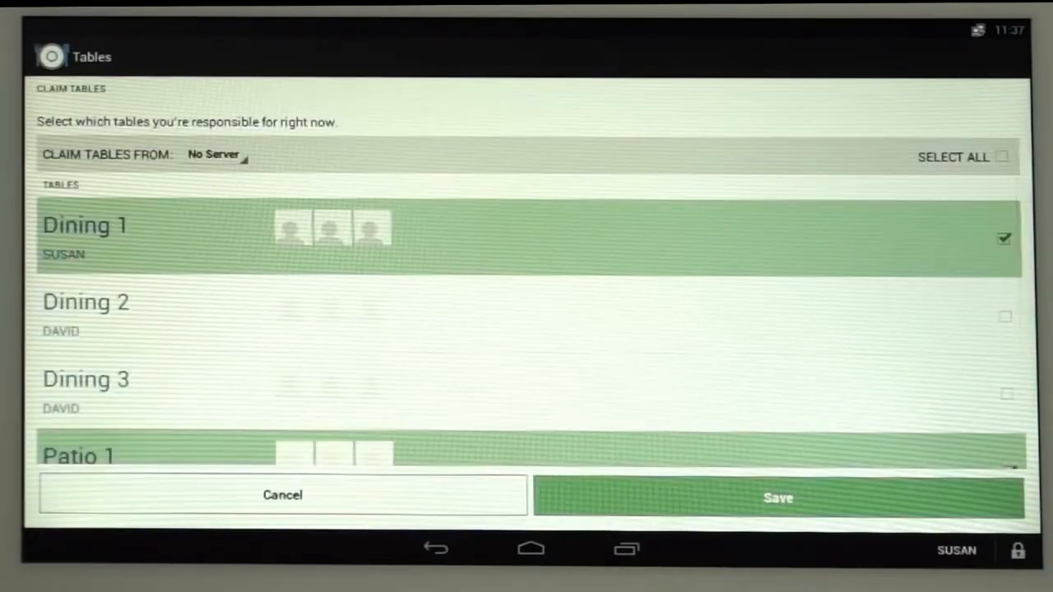
{"action": "scroll", "scroll_direction": "down", "scroll_amount": 3}
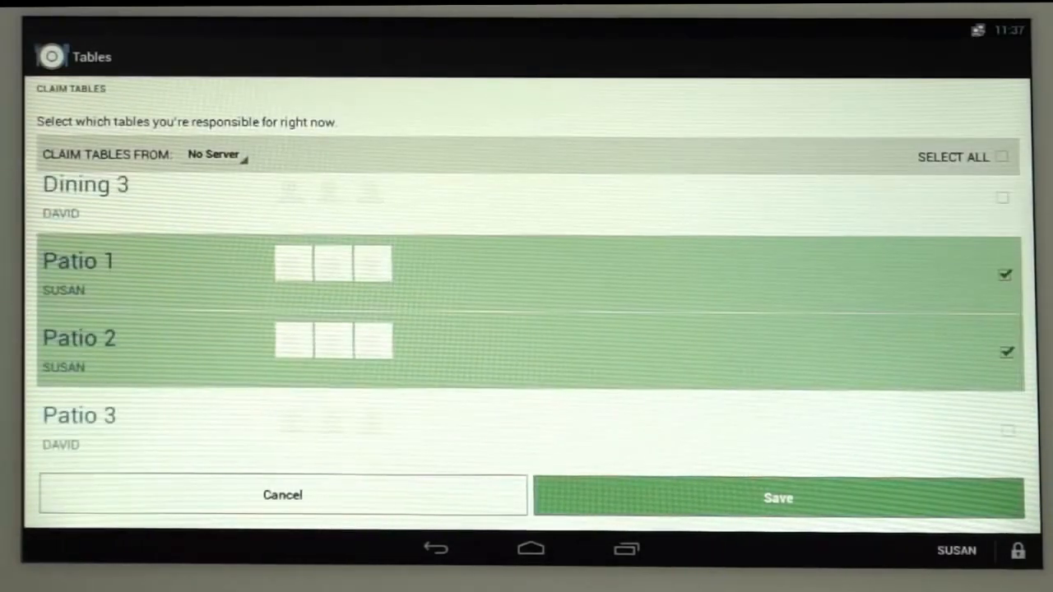
{"action": "left_click", "coordinate": [1002, 429]}
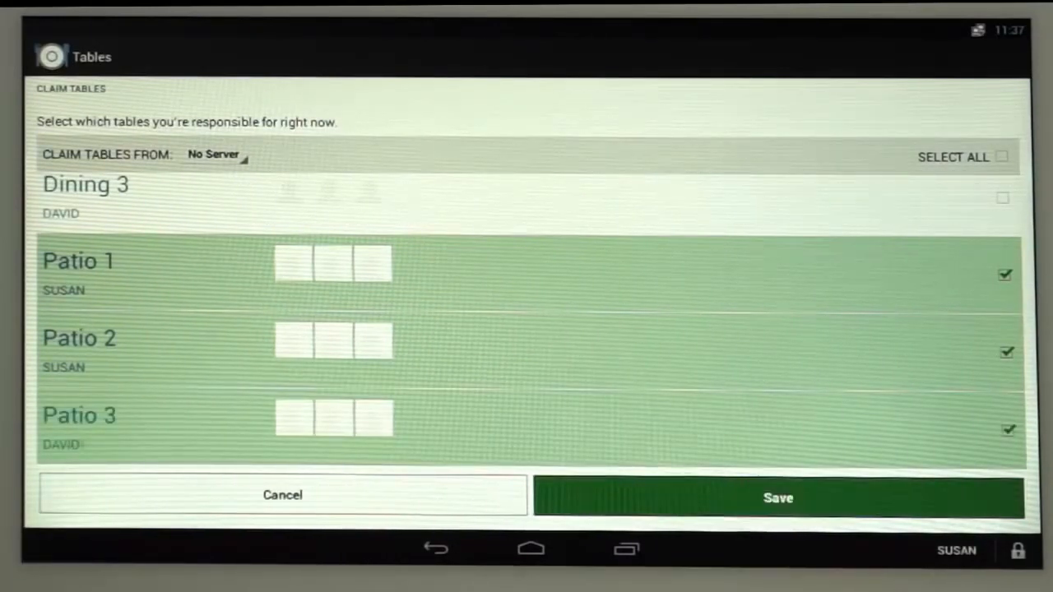
{"action": "left_click", "coordinate": [776, 495]}
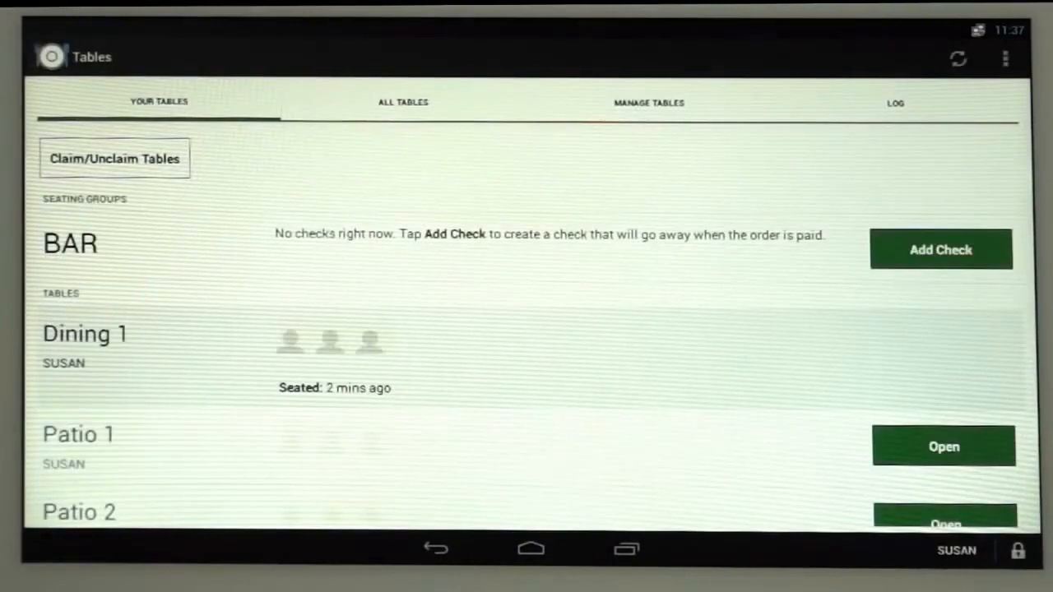
Step: Unclaim Patio 3 again, keeping Dining 1, Patio 1 and Patio 2 claimed
{"action": "left_click", "coordinate": [115, 158]}
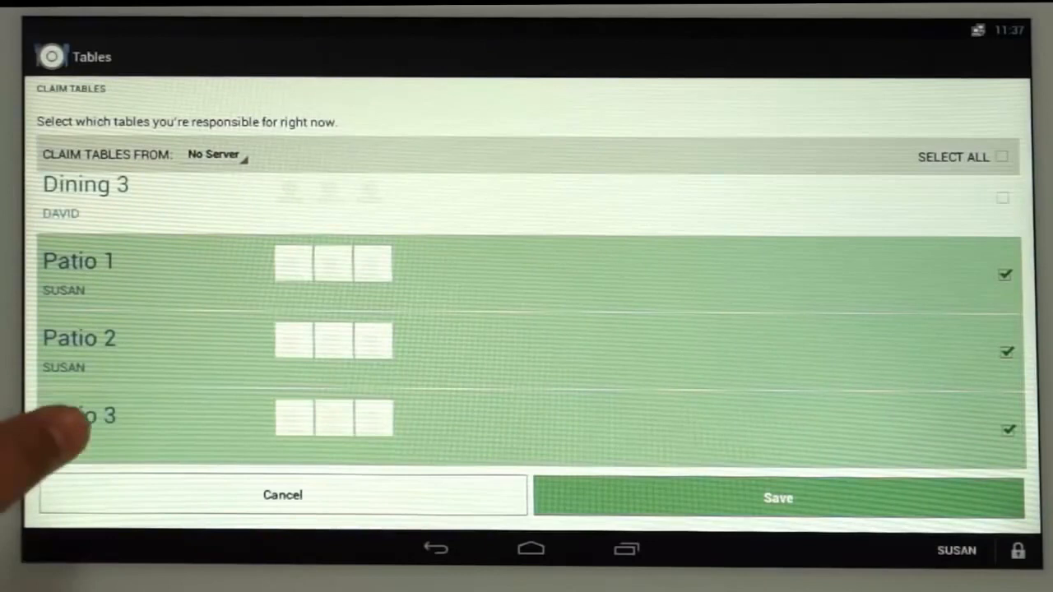
{"action": "left_click", "coordinate": [776, 493]}
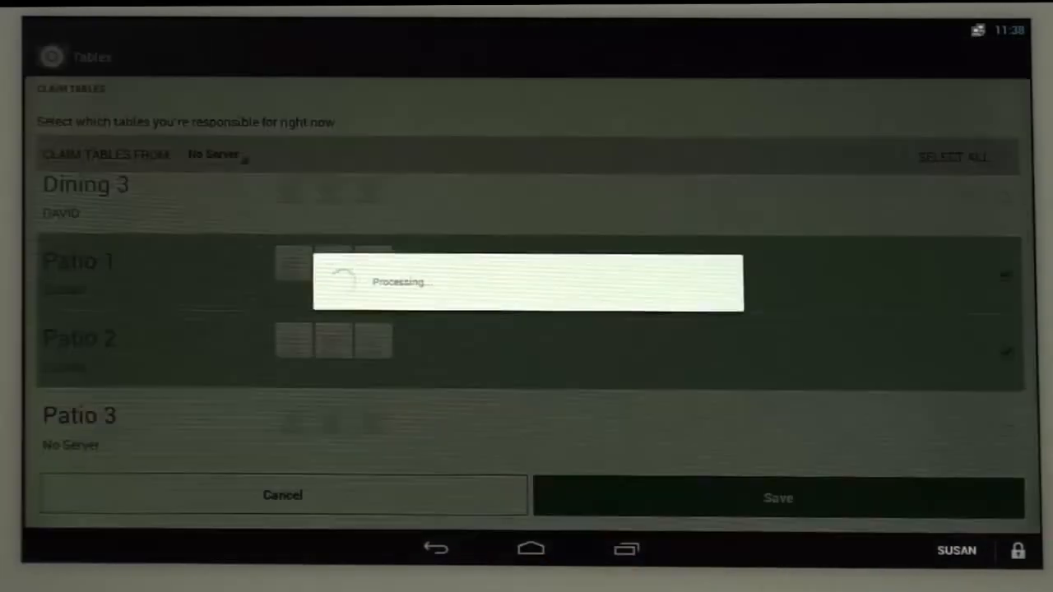
{"action": "left_click", "coordinate": [776, 497]}
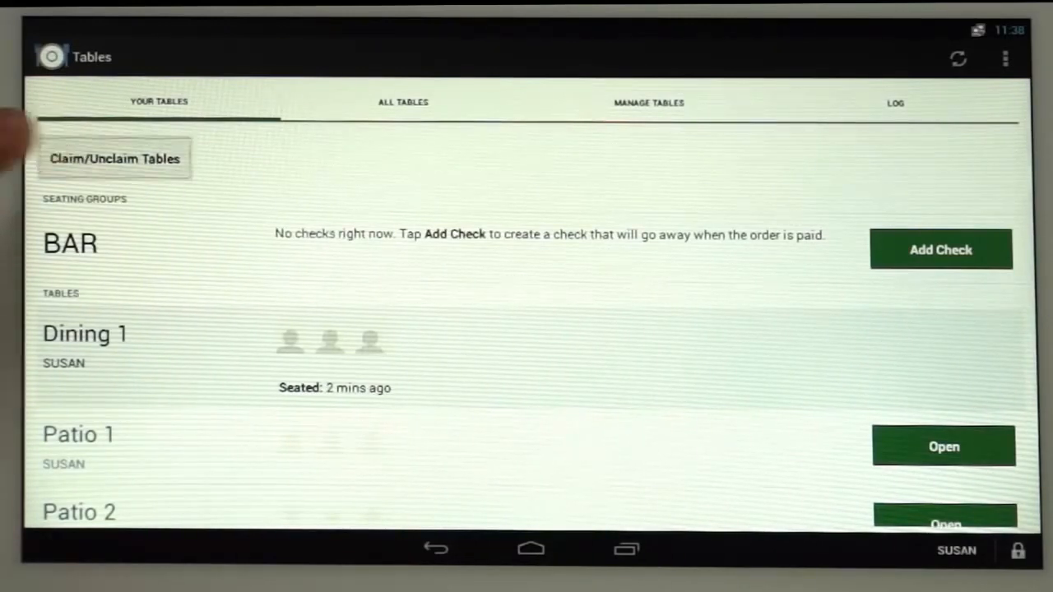
Step: Claim tables from server David so Dining 2 and Dining 3 join this server's list
{"action": "left_click", "coordinate": [115, 158]}
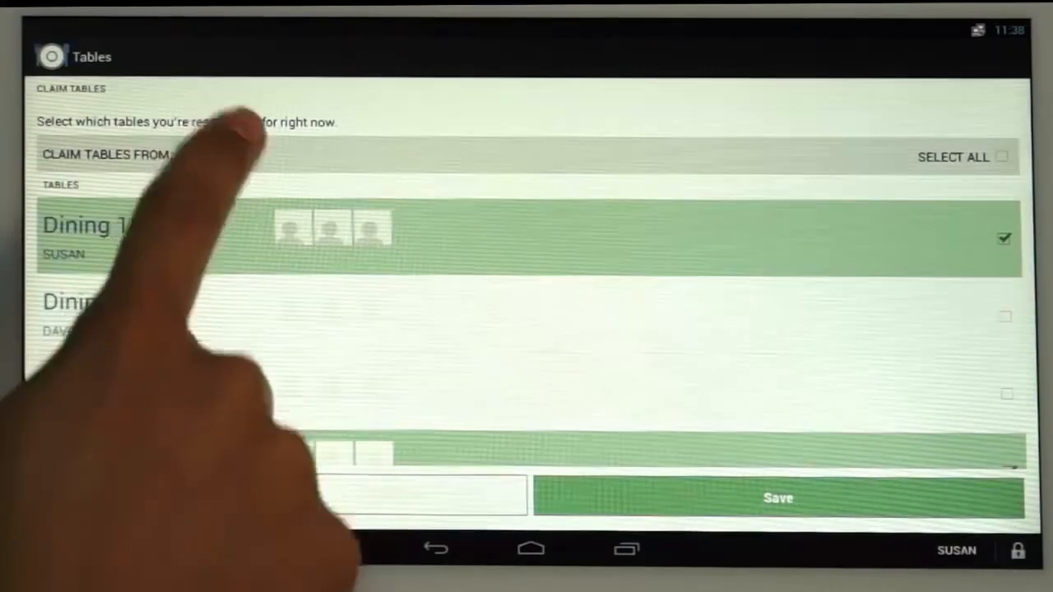
{"action": "left_click", "coordinate": [107, 155]}
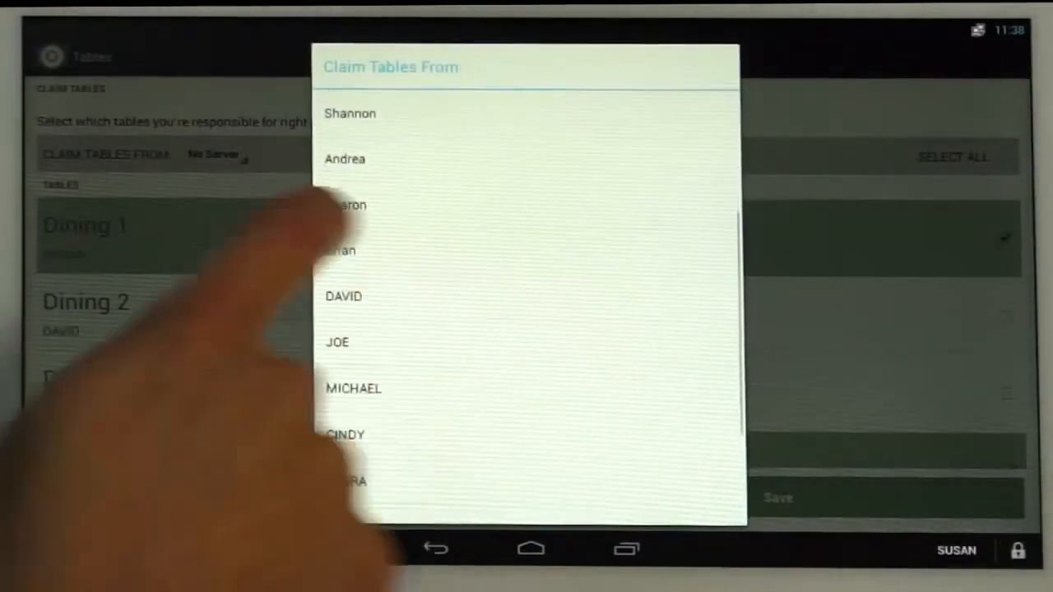
{"action": "left_click", "coordinate": [342, 296]}
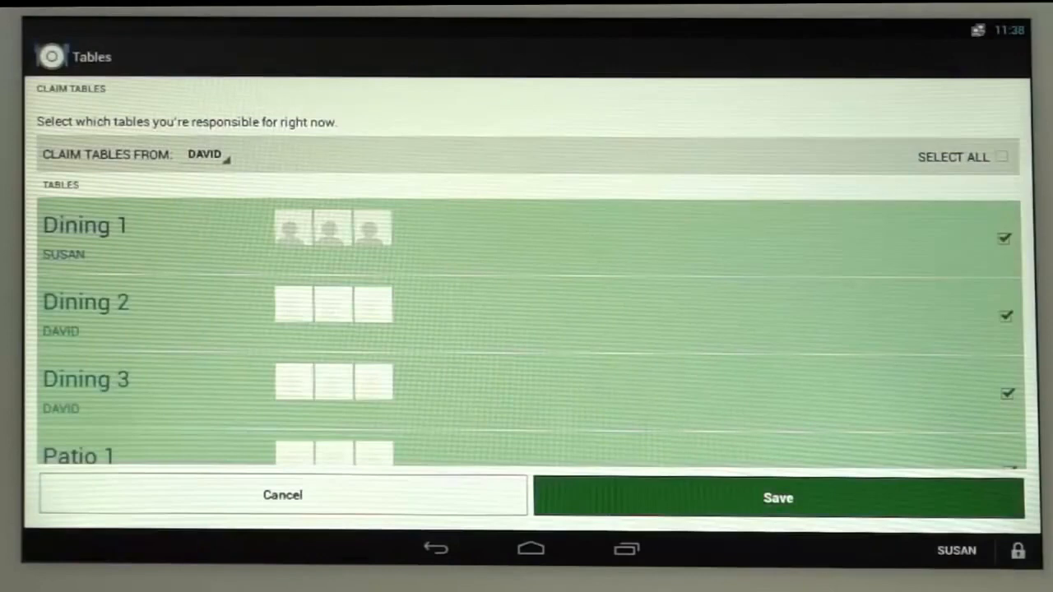
{"action": "left_click", "coordinate": [777, 493]}
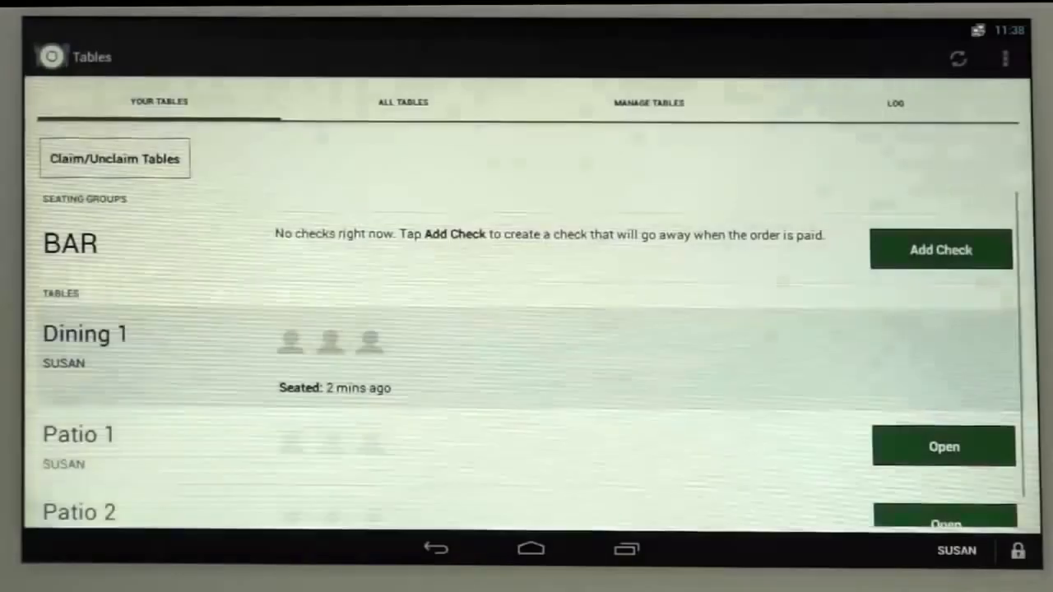
{"action": "scroll", "scroll_direction": "down", "scroll_amount": 3}
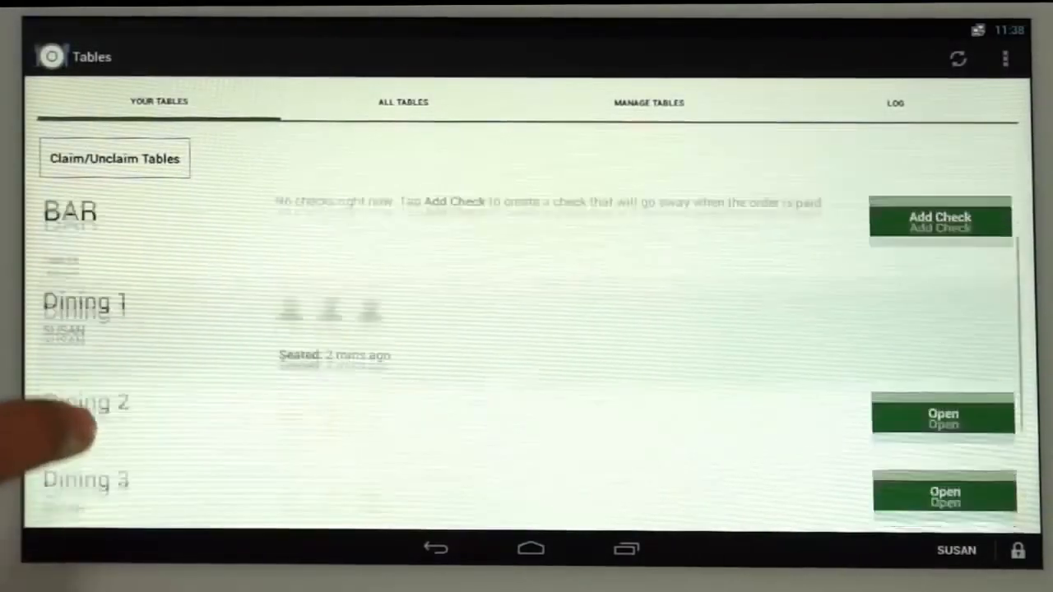